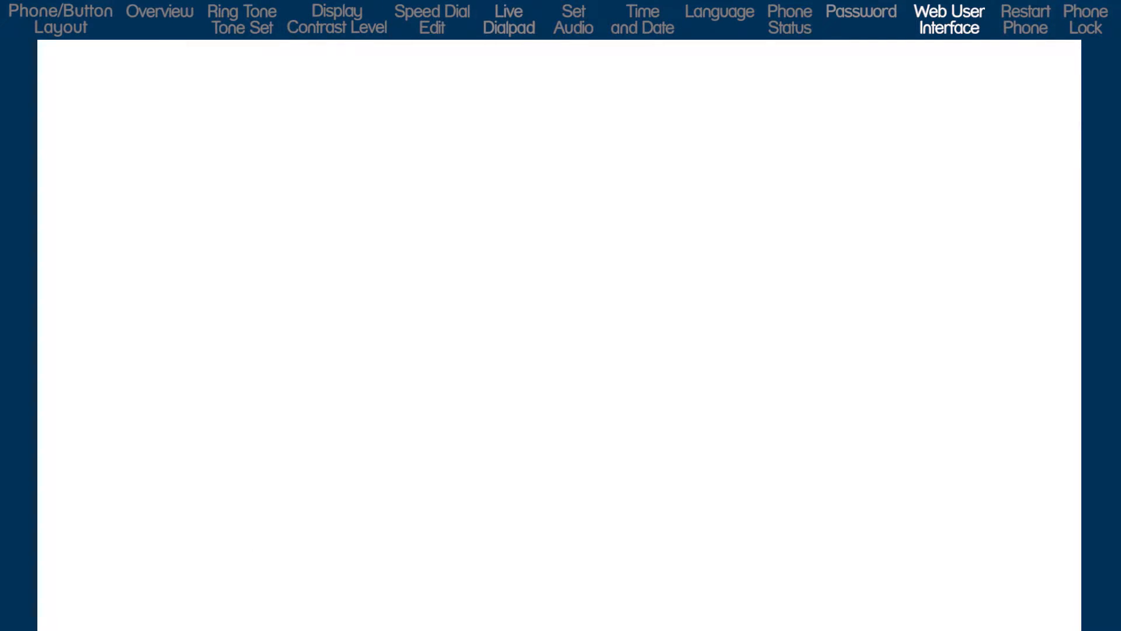
Select the Internet Explorer address bar to enter the phone's IP address.
left_click(948, 19)
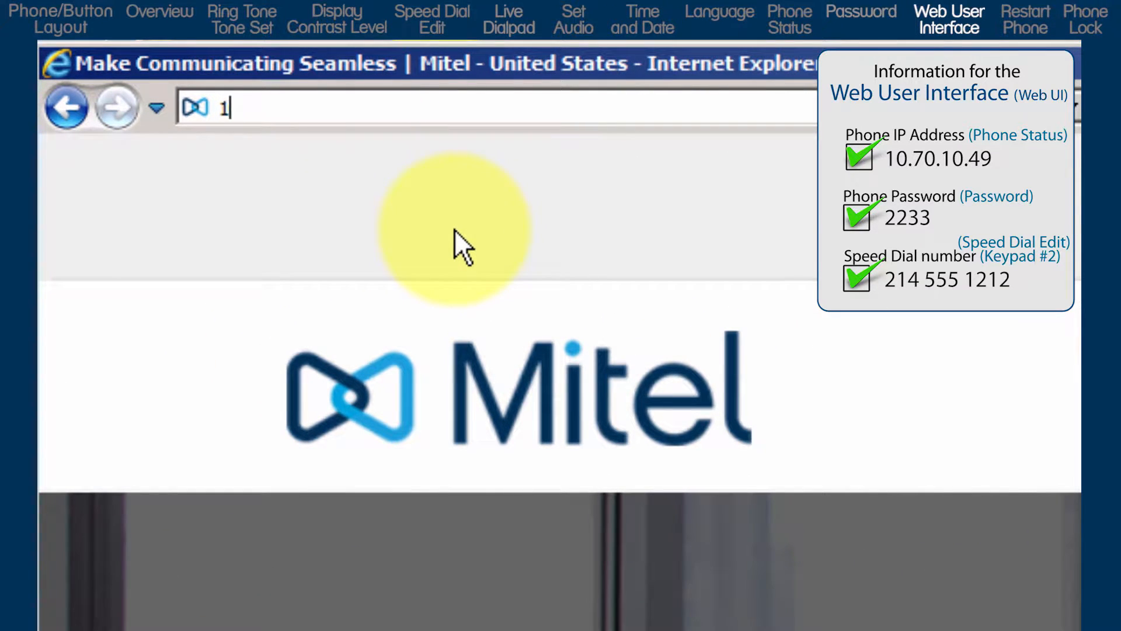
Go to 10.70.10.49 and sign in with the phone's user name and password.
type("0.70.")
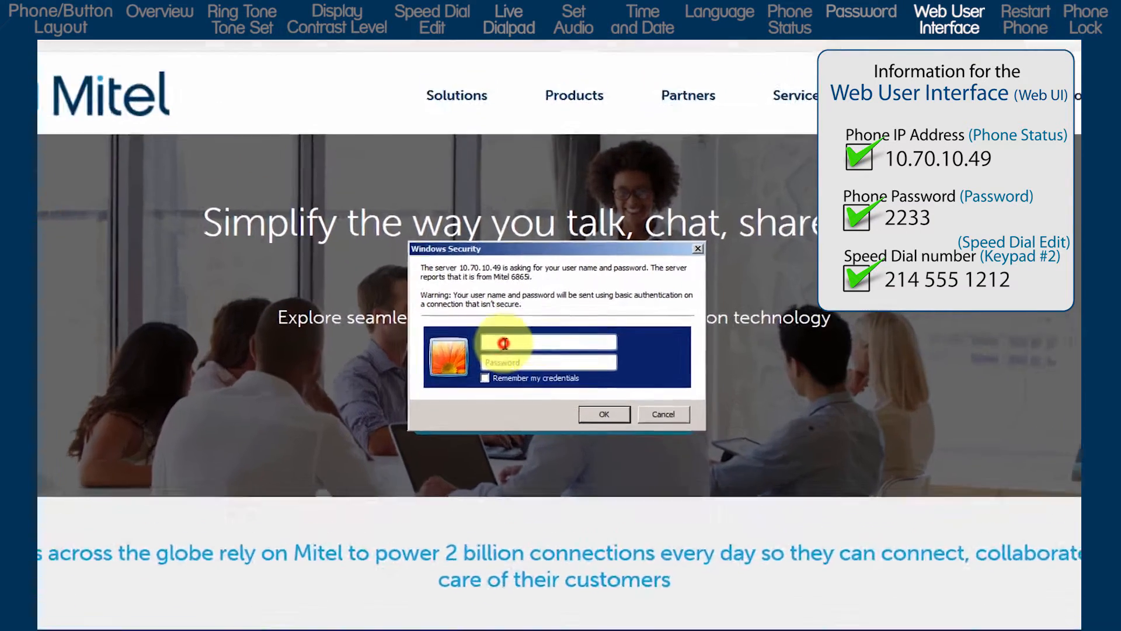
type("user")
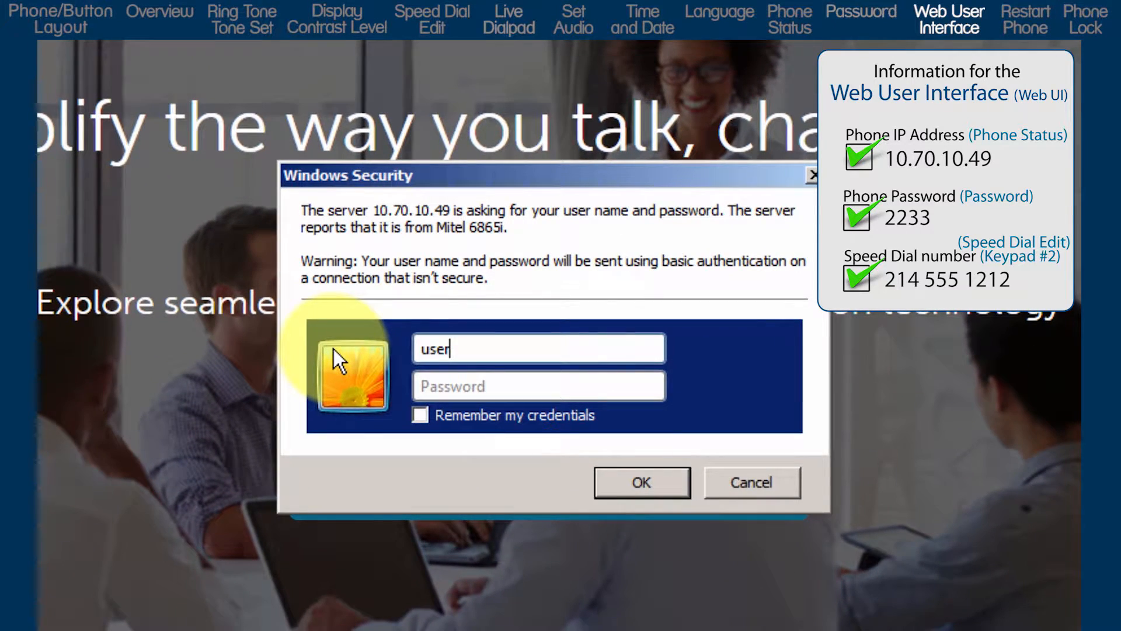
mouse_move(161, 489)
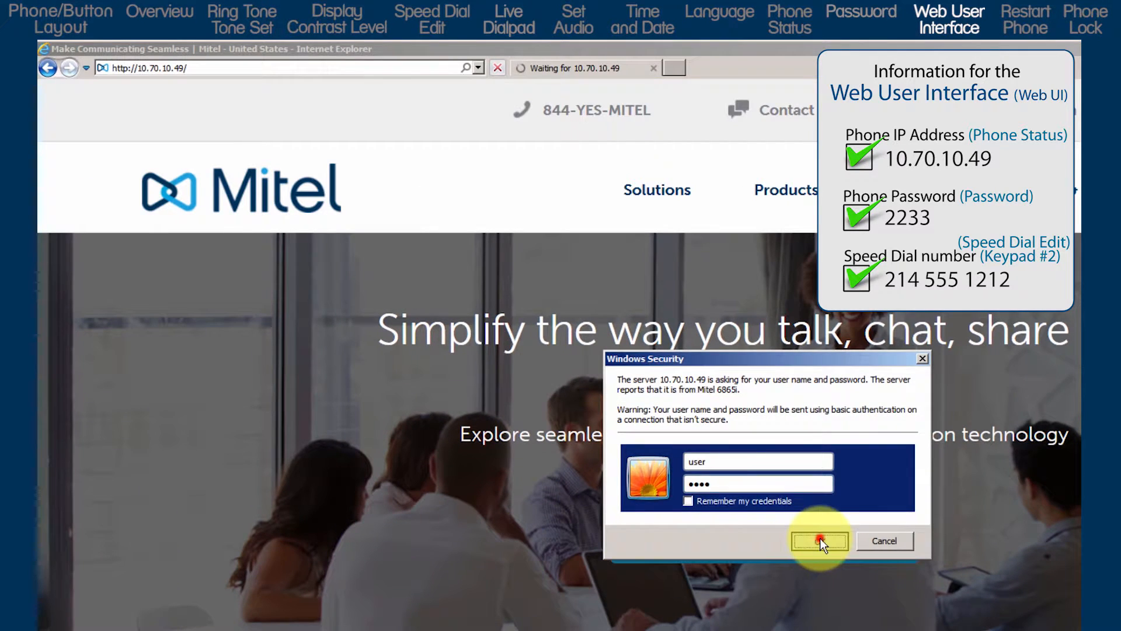
left_click(819, 541)
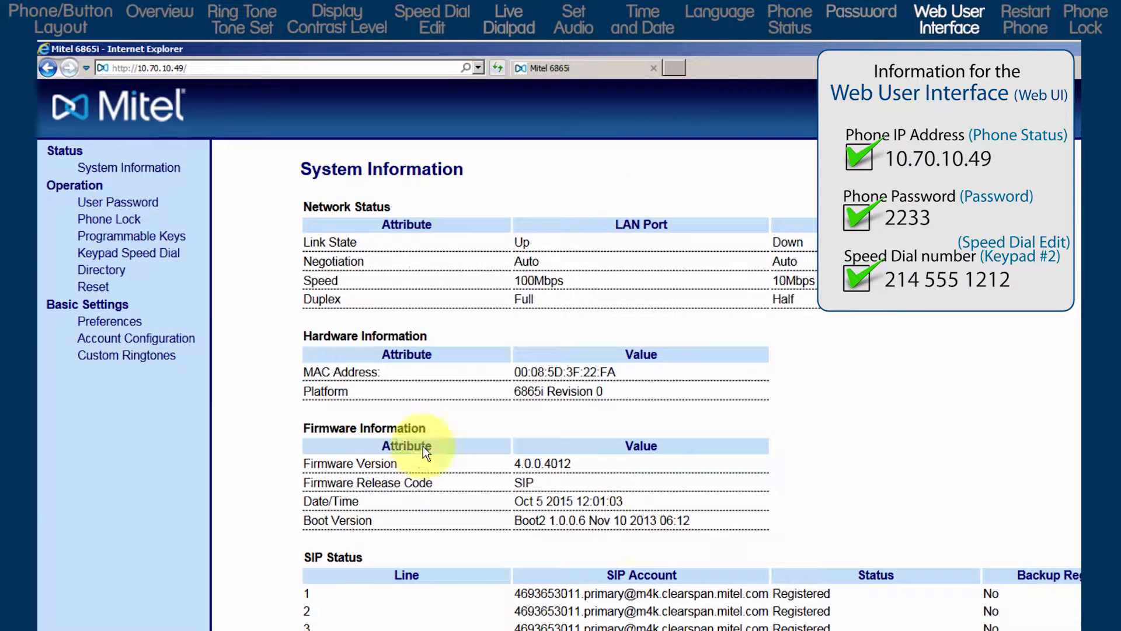
mouse_move(128, 252)
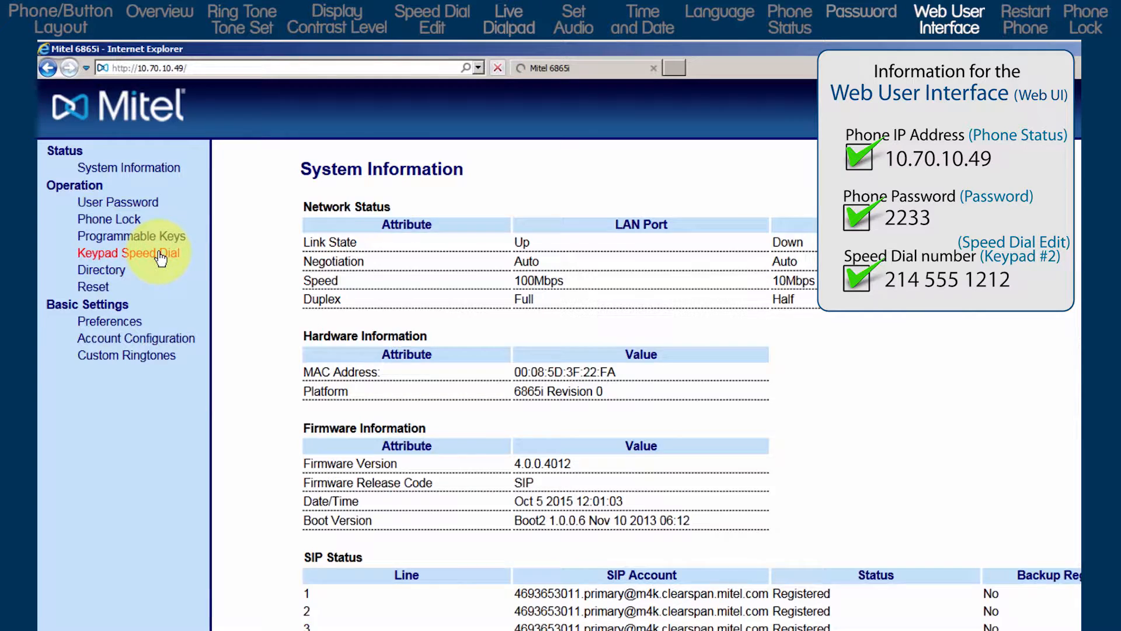
left_click(128, 253)
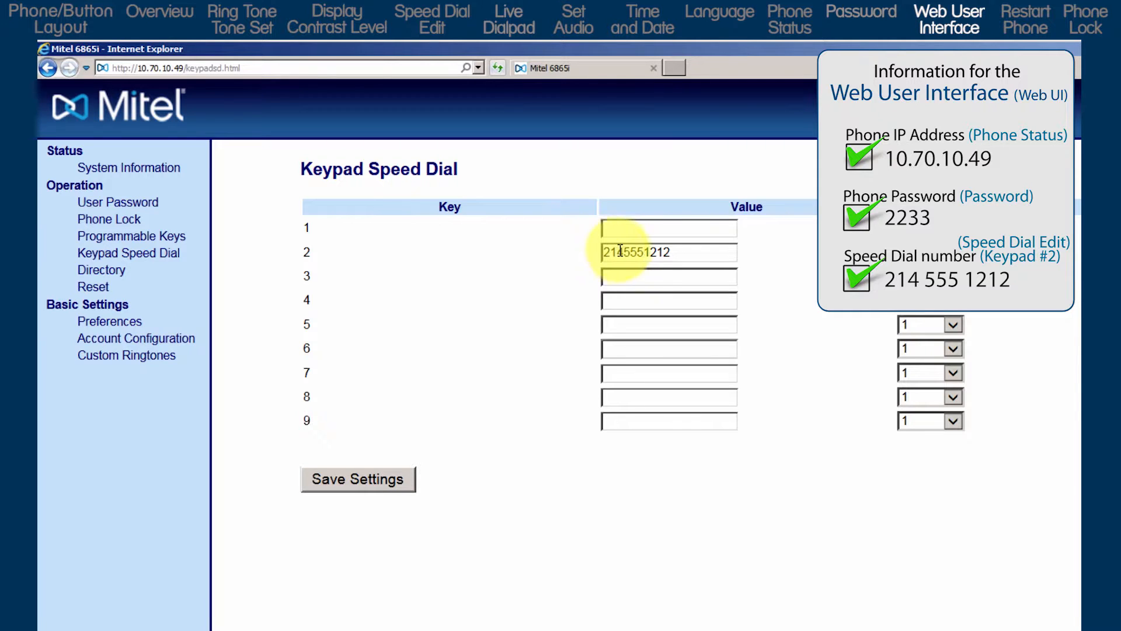
double_click(652, 252)
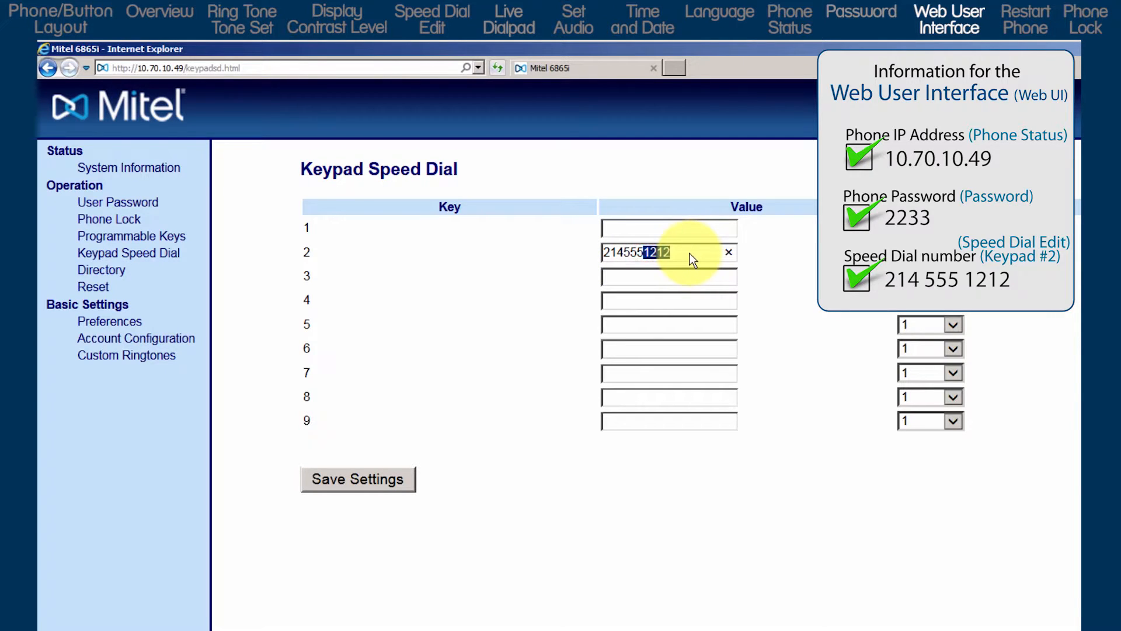
type("7000")
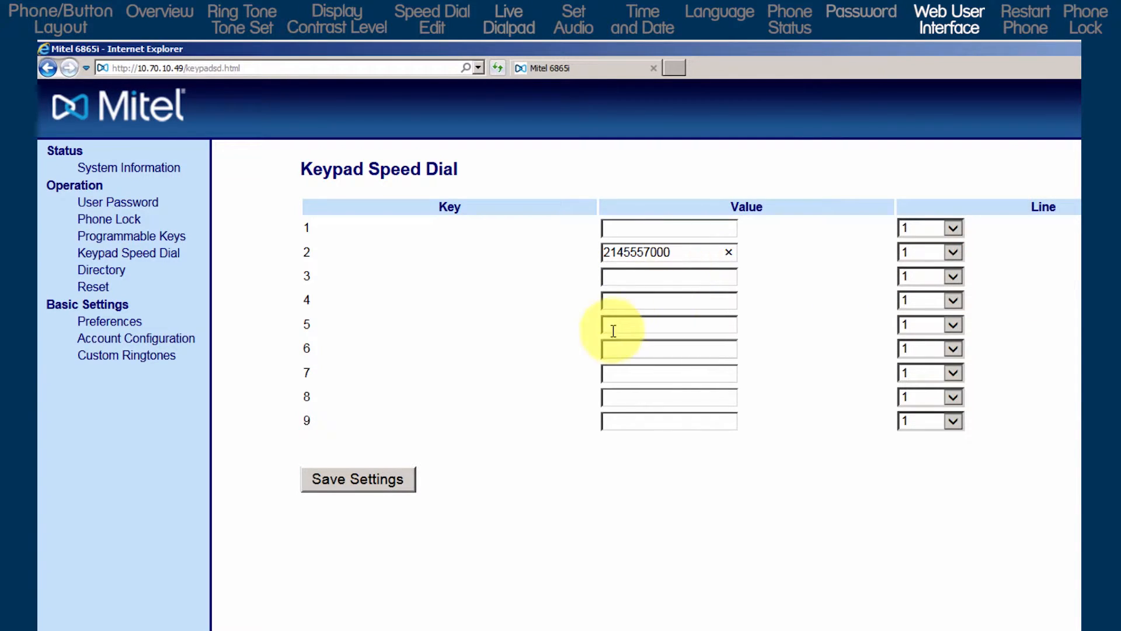
type("97")
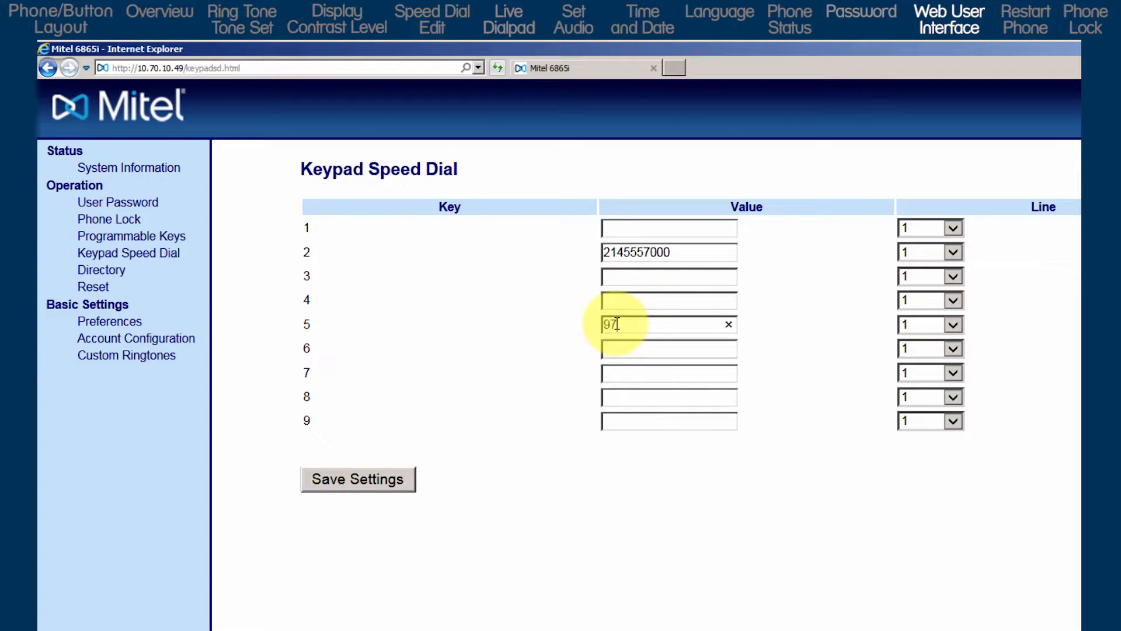
type("2555")
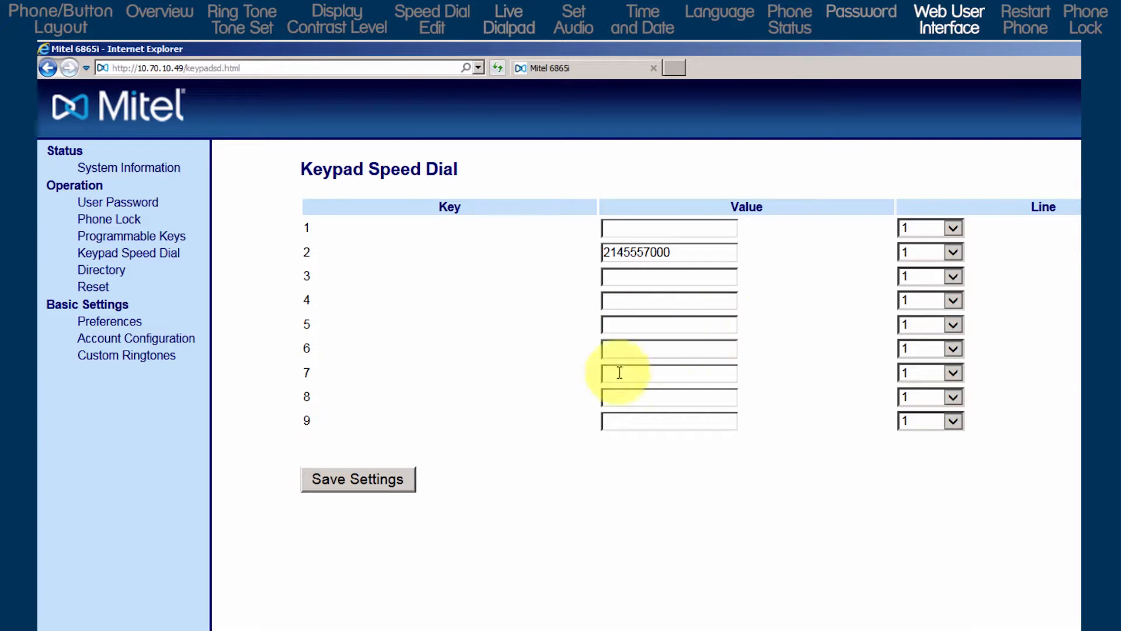
left_click(358, 478)
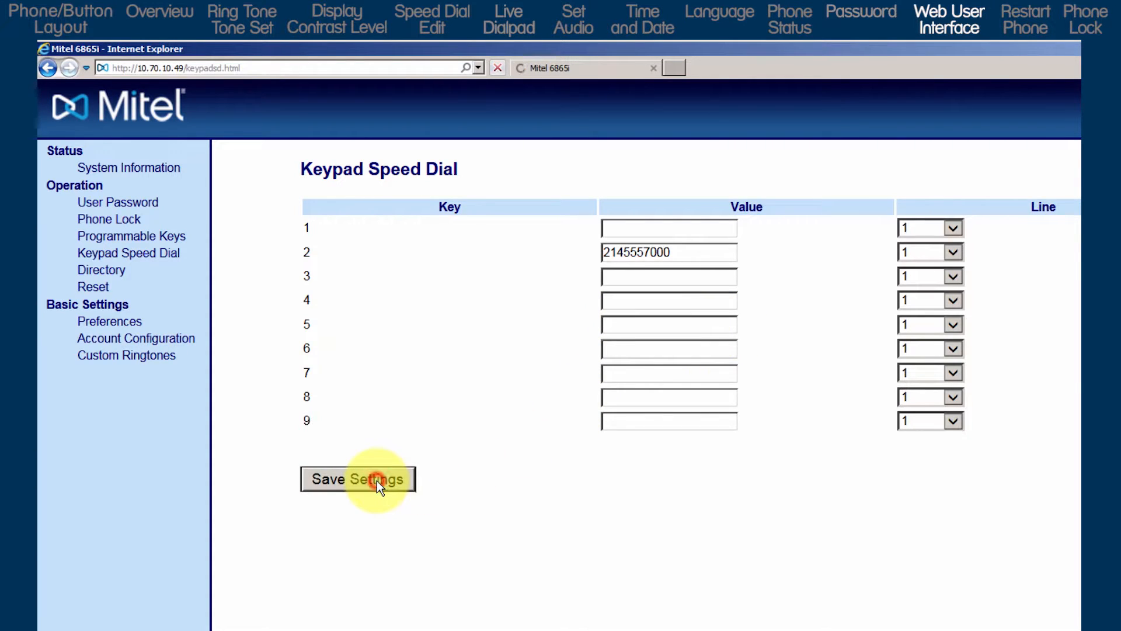
left_click(357, 478)
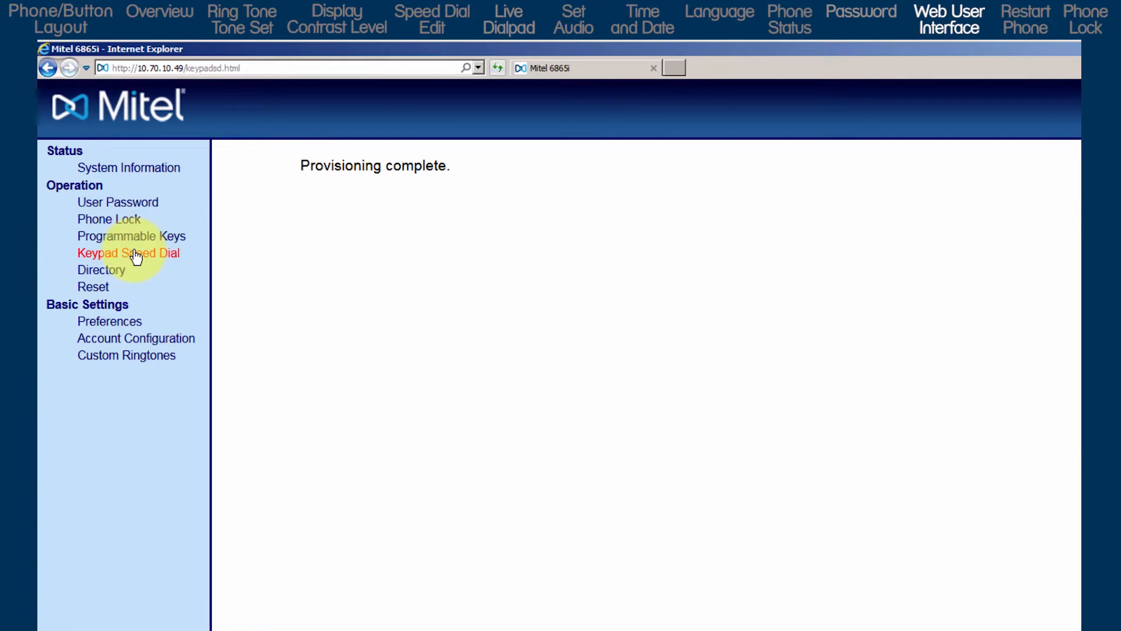
left_click(128, 252)
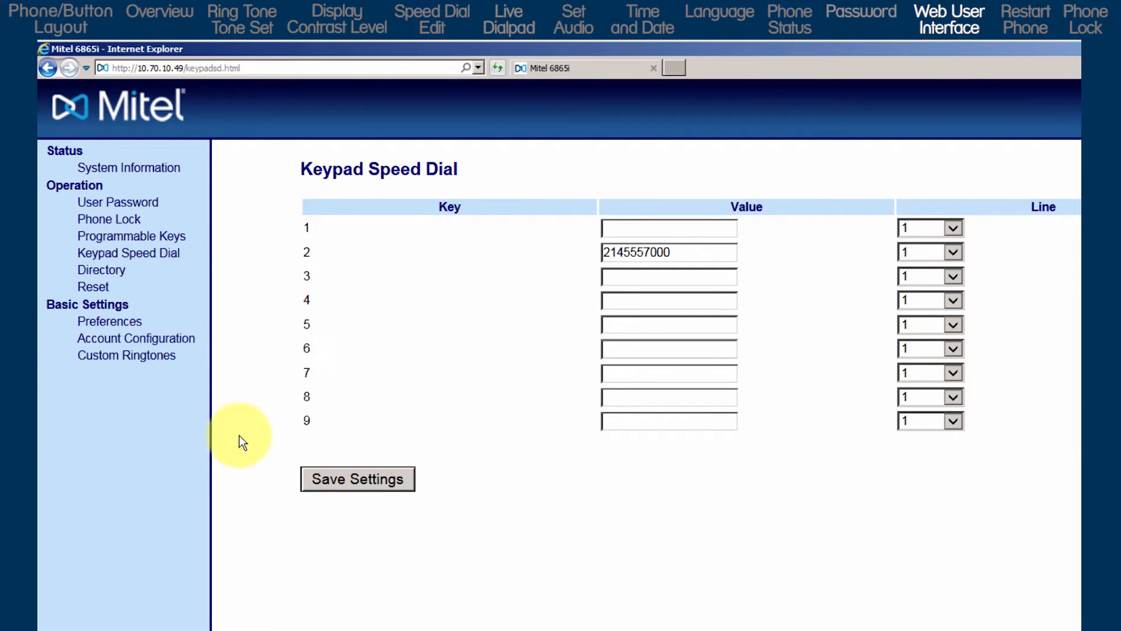